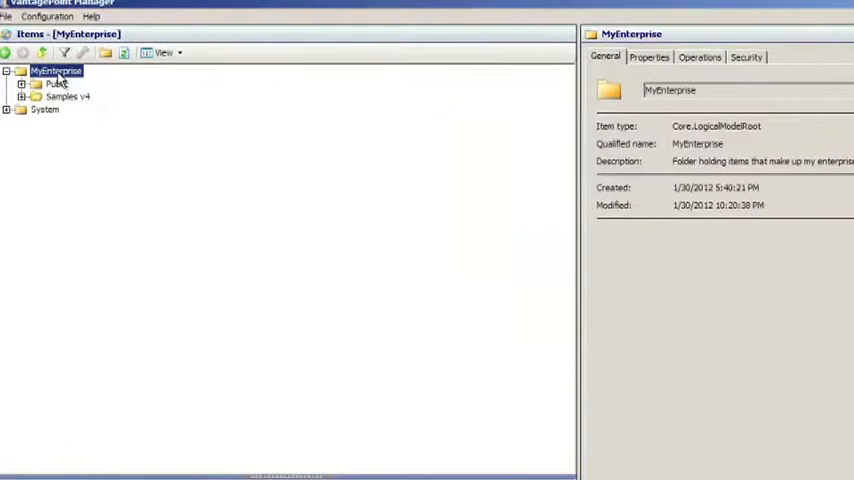
- Create a Base.Common.StatusItemCollection named MyStatusItems under MyEnterprise
{"action": "right_click", "coordinate": [56, 72]}
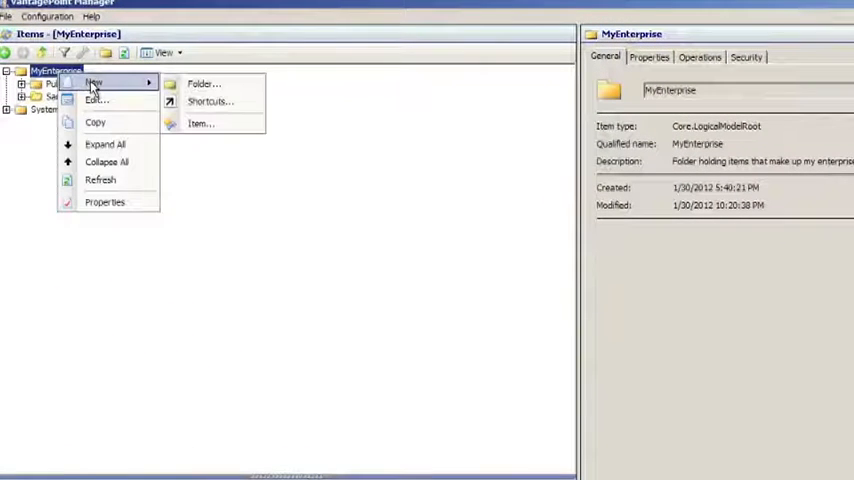
{"action": "left_click", "coordinate": [200, 122]}
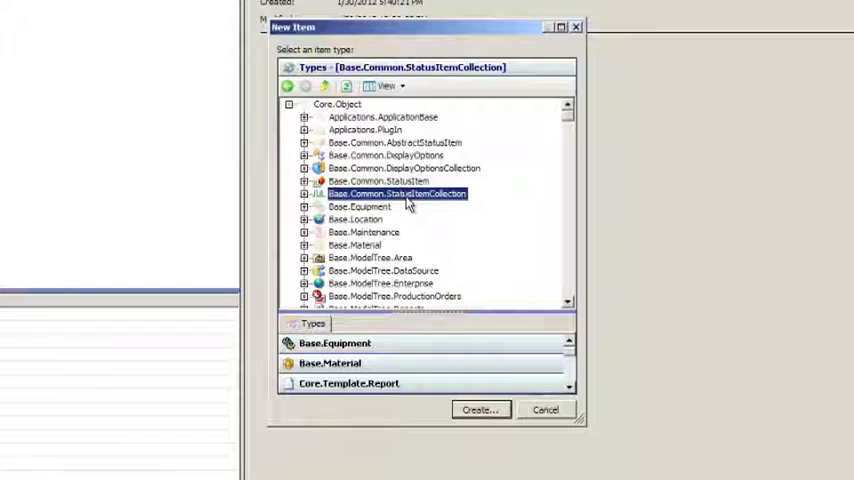
{"action": "left_click", "coordinate": [478, 408]}
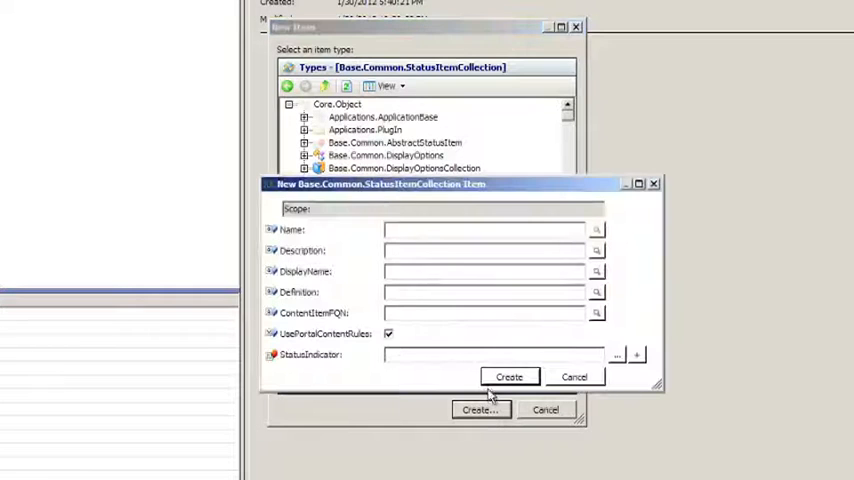
{"action": "type", "text": "MyStatusItems"}
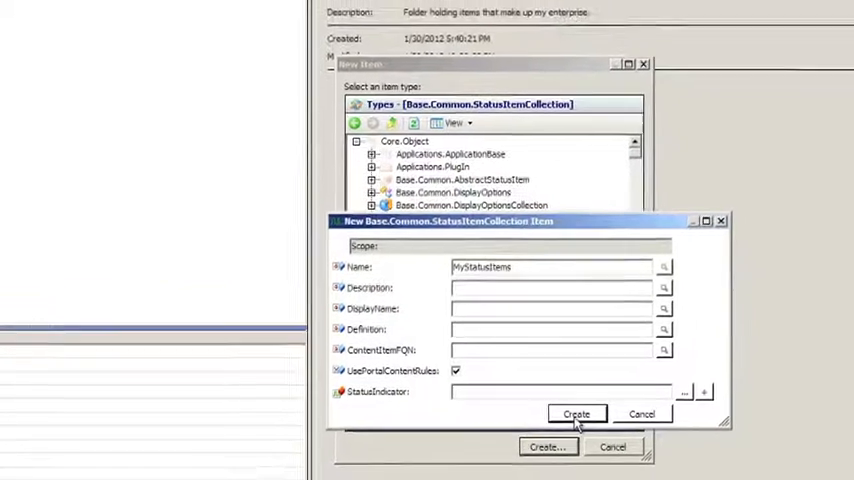
{"action": "left_click", "coordinate": [576, 414]}
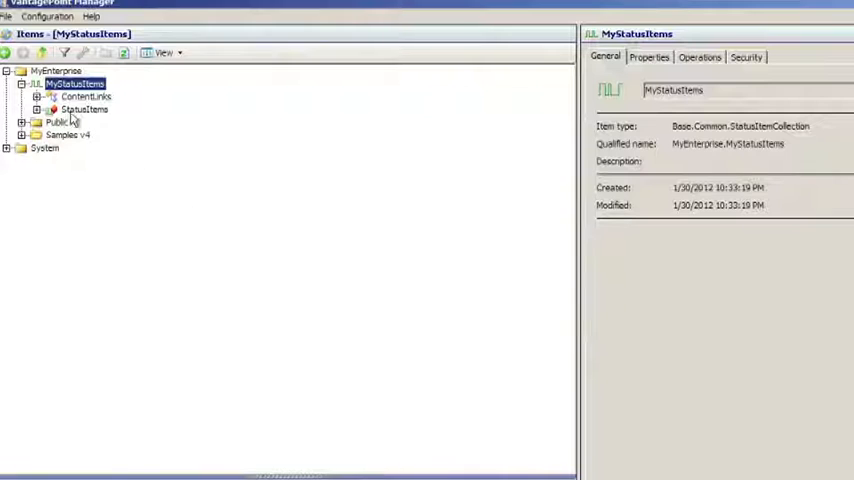
- Start a new Base.Common.StatusItem named Item1 inside the StatusItems collection
{"action": "left_click", "coordinate": [84, 108]}
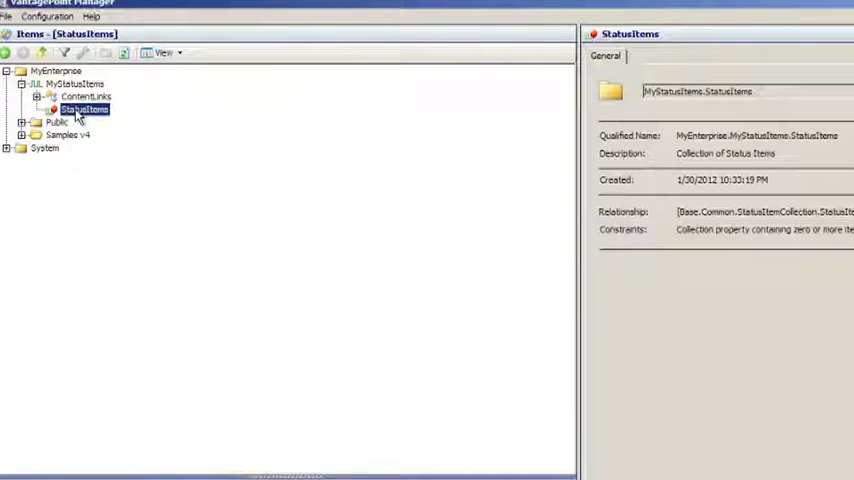
{"action": "right_click", "coordinate": [84, 108]}
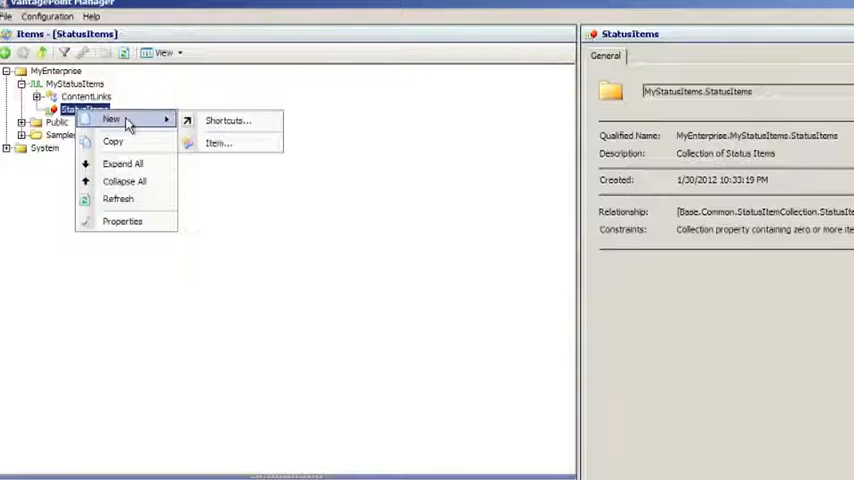
{"action": "left_click", "coordinate": [218, 144]}
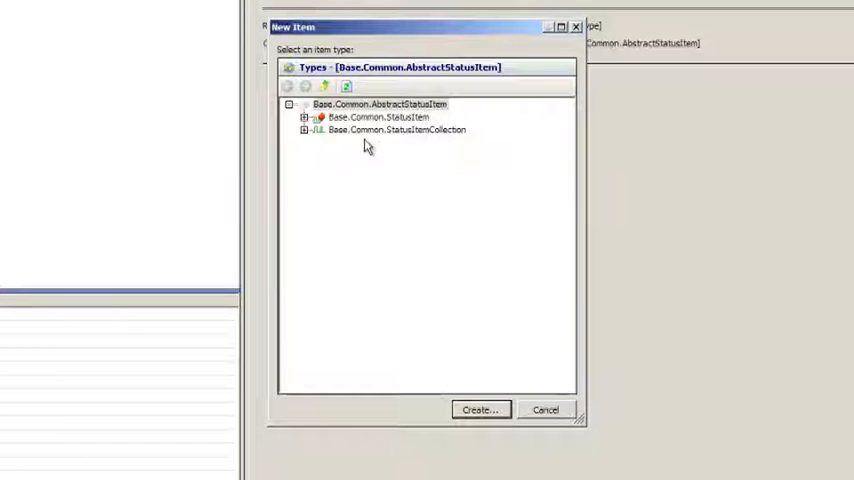
{"action": "mouse_move", "coordinate": [420, 144]}
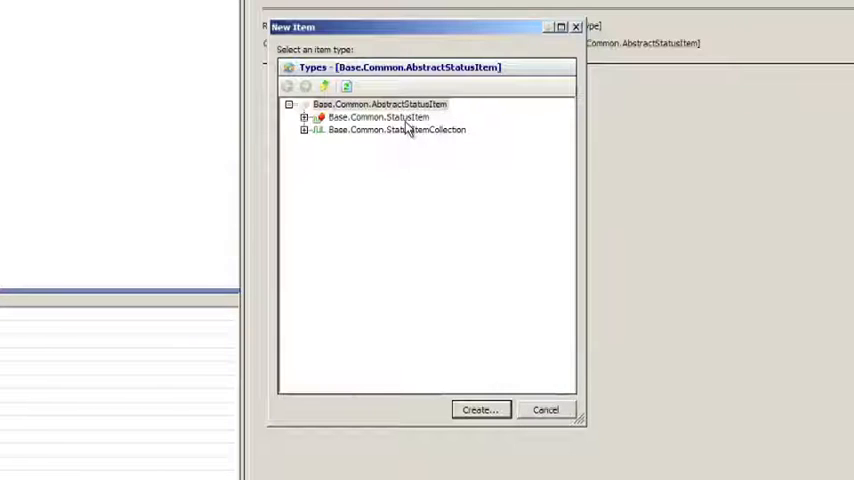
{"action": "left_click", "coordinate": [378, 116]}
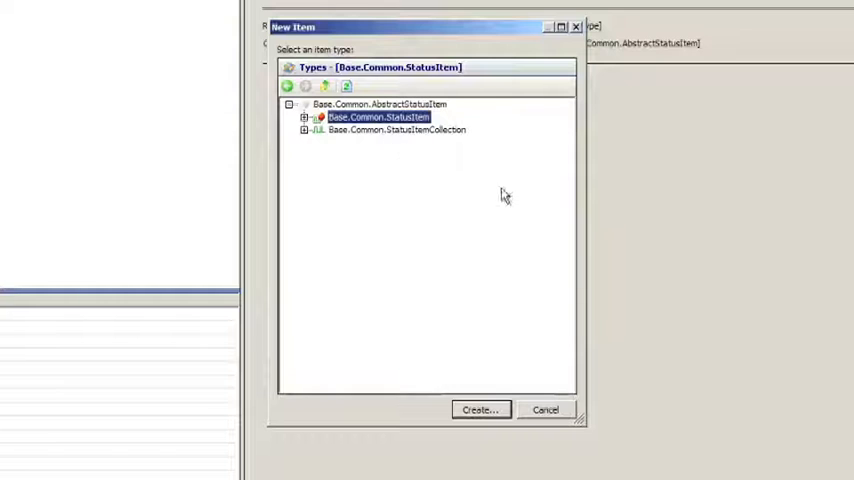
{"action": "left_click", "coordinate": [478, 408]}
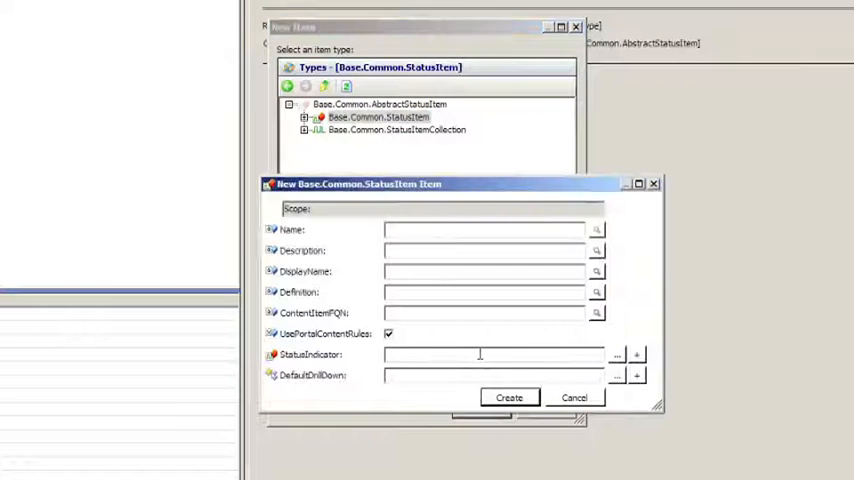
{"action": "type", "text": "Item1"}
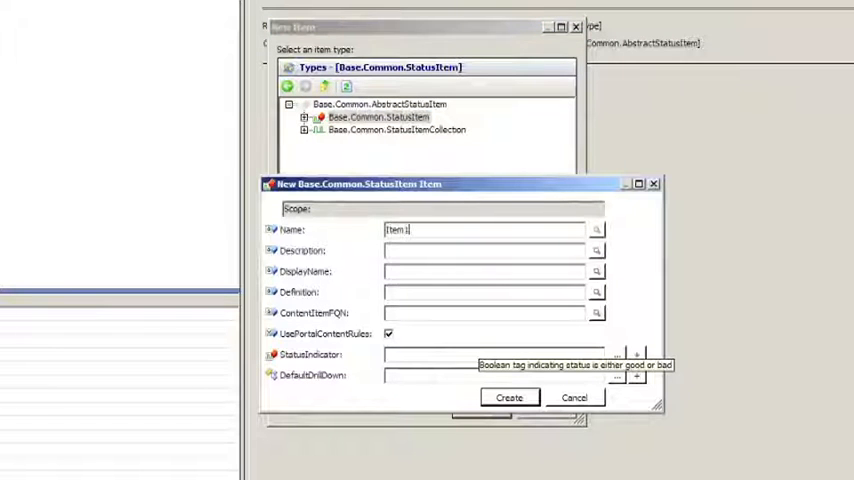
{"action": "mouse_move", "coordinate": [490, 364]}
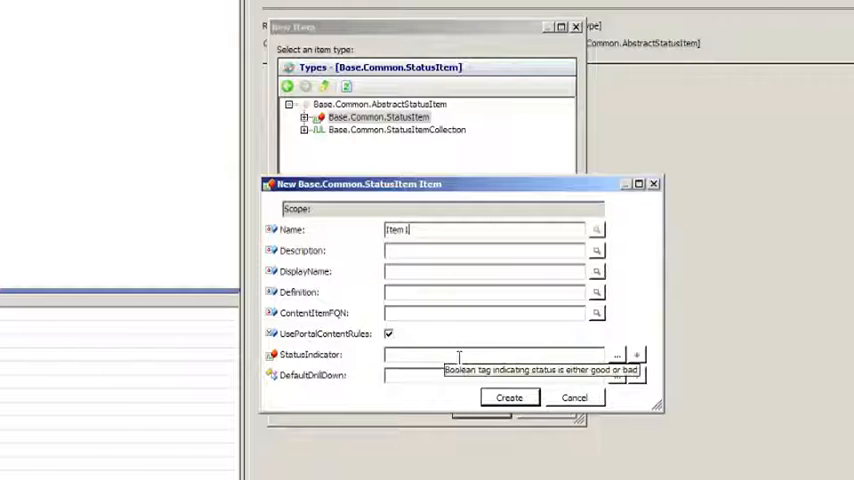
- Set Item1's StatusIndicator to the simulator tag MachineRunning and create it
{"action": "left_click", "coordinate": [616, 354]}
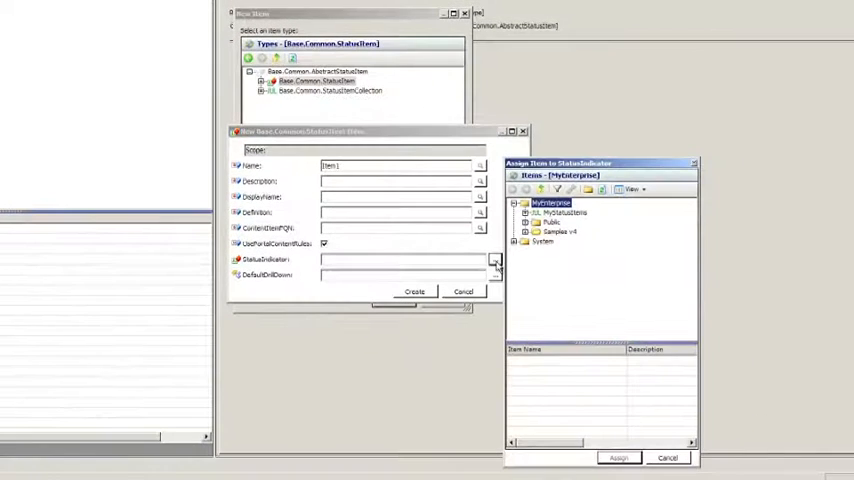
{"action": "left_click", "coordinate": [516, 240]}
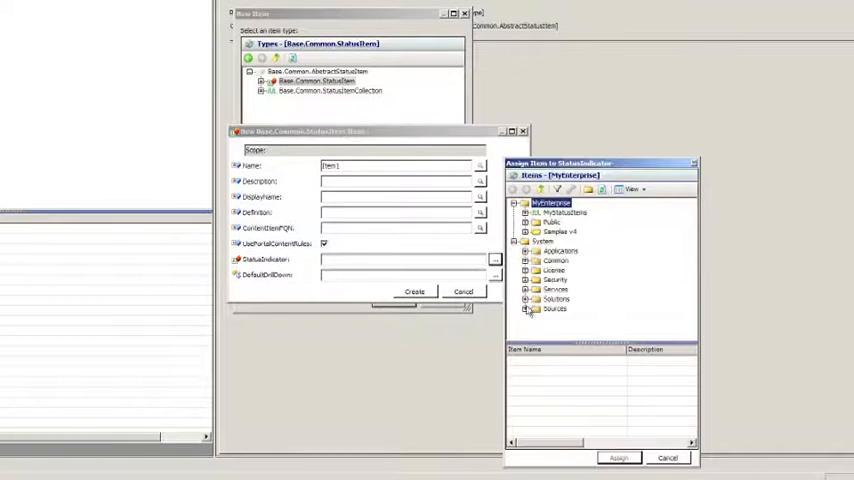
{"action": "left_click", "coordinate": [528, 308]}
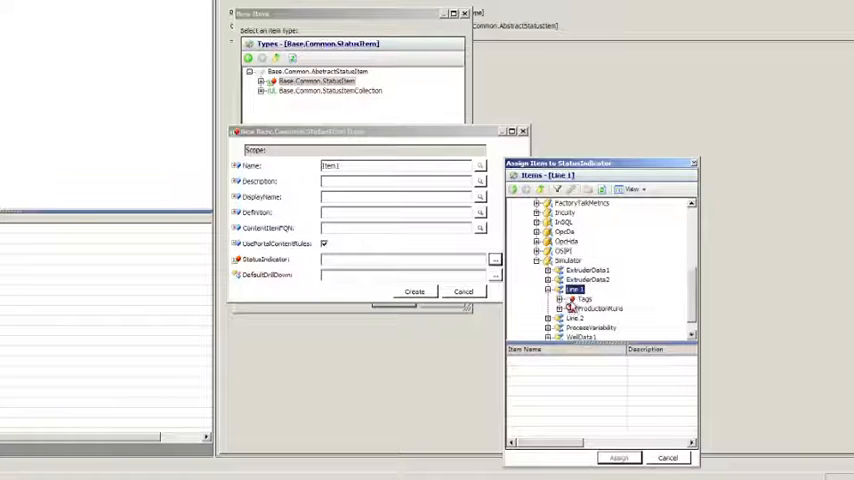
{"action": "left_click", "coordinate": [584, 300]}
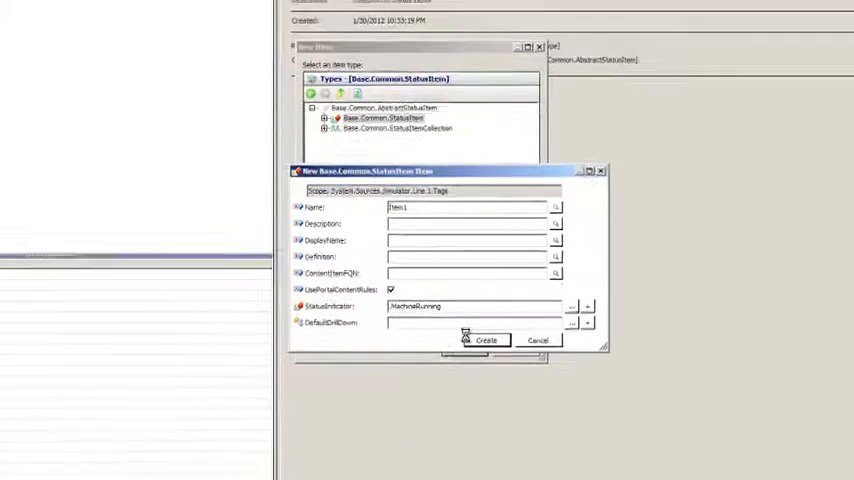
{"action": "left_click", "coordinate": [486, 340]}
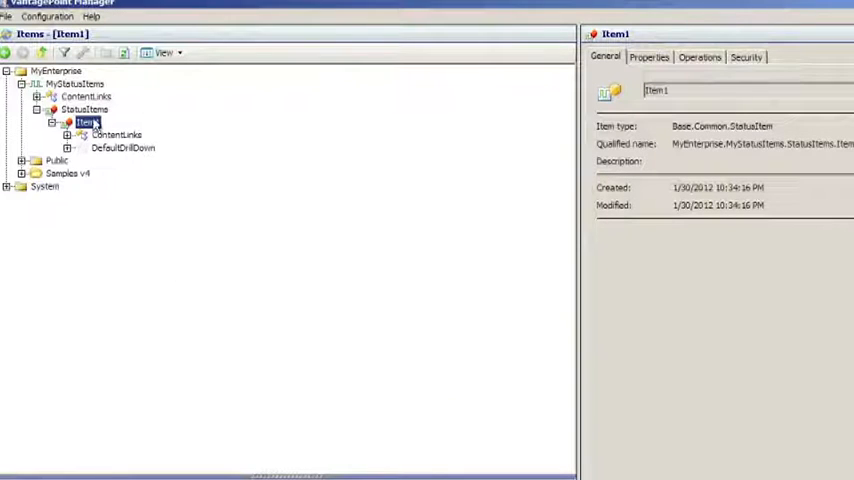
- Create a second status item Item2 with an Extruders sample tag as its StatusIndicator
{"action": "right_click", "coordinate": [84, 108]}
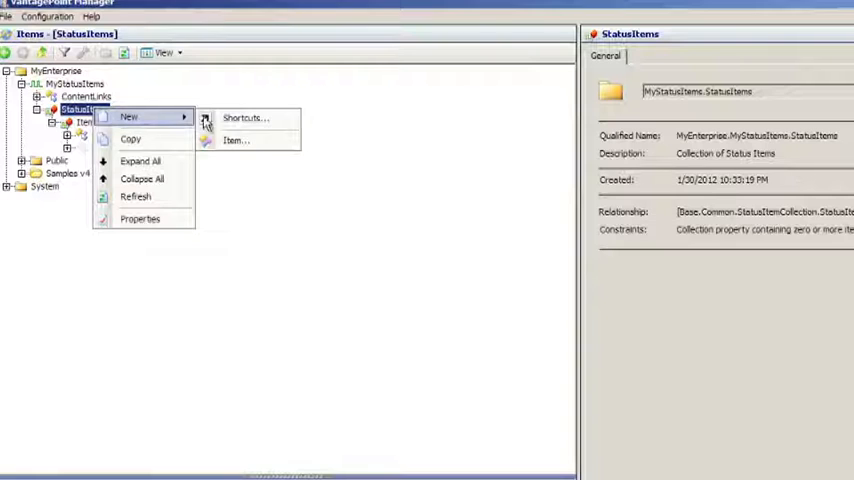
{"action": "left_click", "coordinate": [236, 140]}
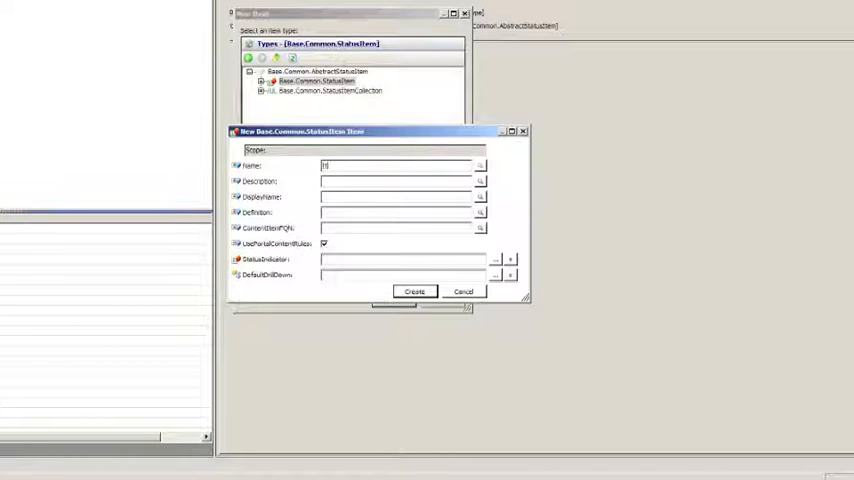
{"action": "type", "text": "Item2"}
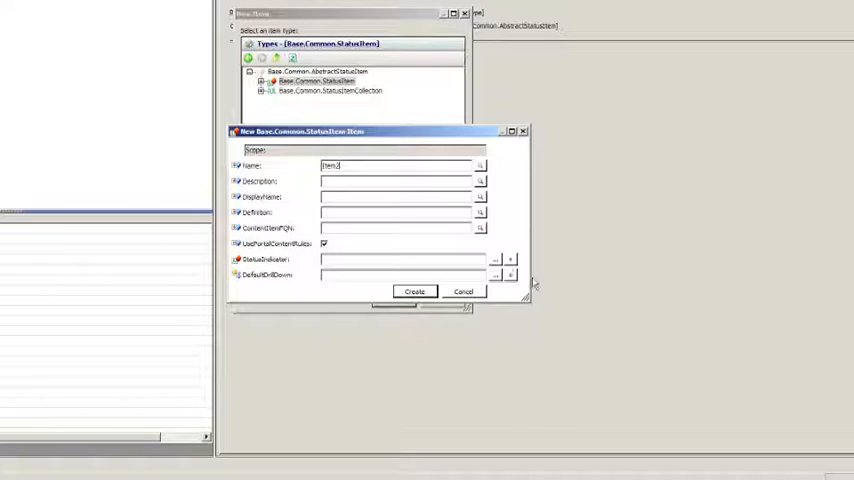
{"action": "left_click", "coordinate": [492, 260]}
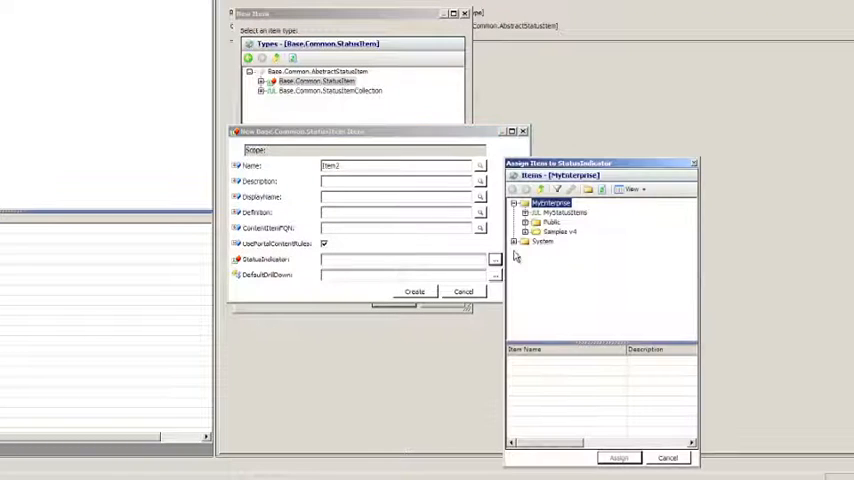
{"action": "left_click", "coordinate": [526, 232]}
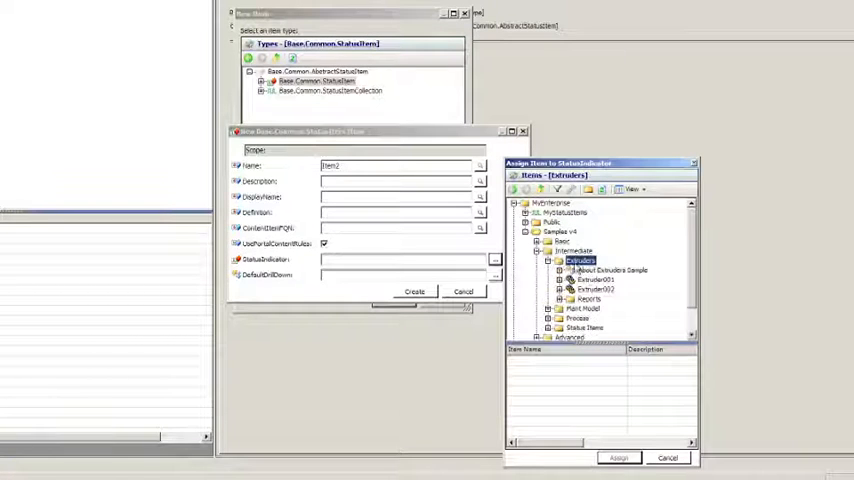
{"action": "left_click", "coordinate": [596, 280]}
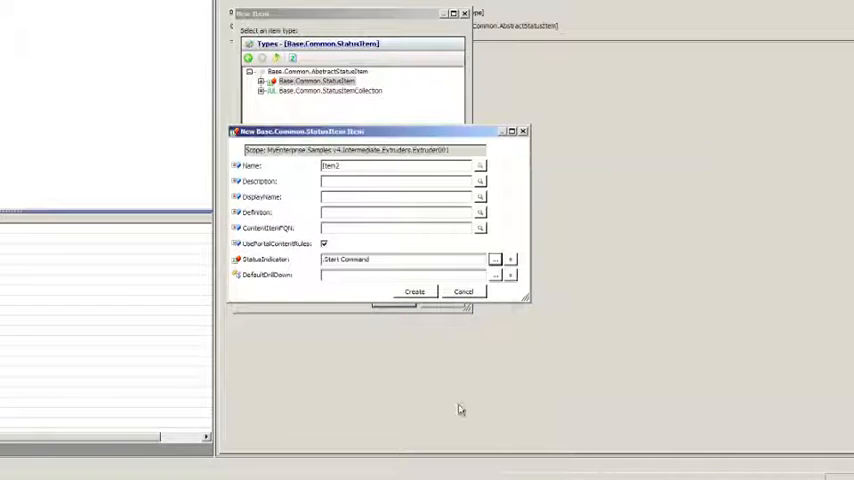
{"action": "left_click", "coordinate": [414, 292]}
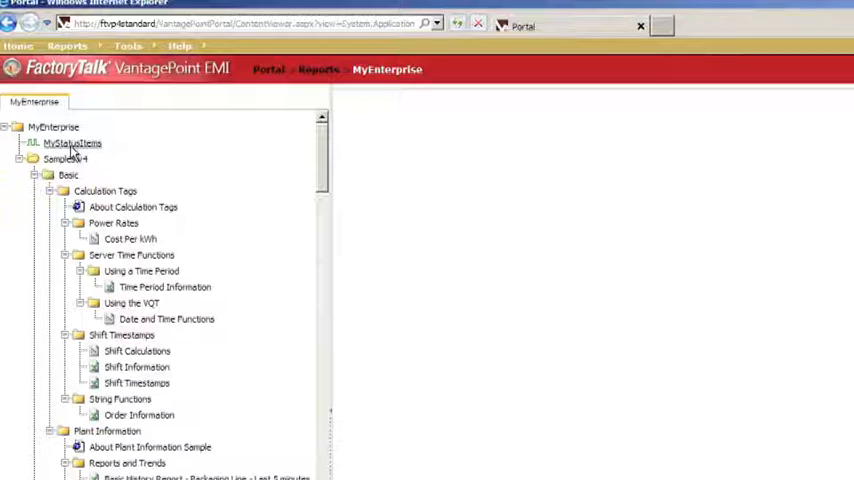
- View MyStatusItems in the EMI portal showing Item1 and Item2 green, then show Item1's details
{"action": "left_click", "coordinate": [72, 144]}
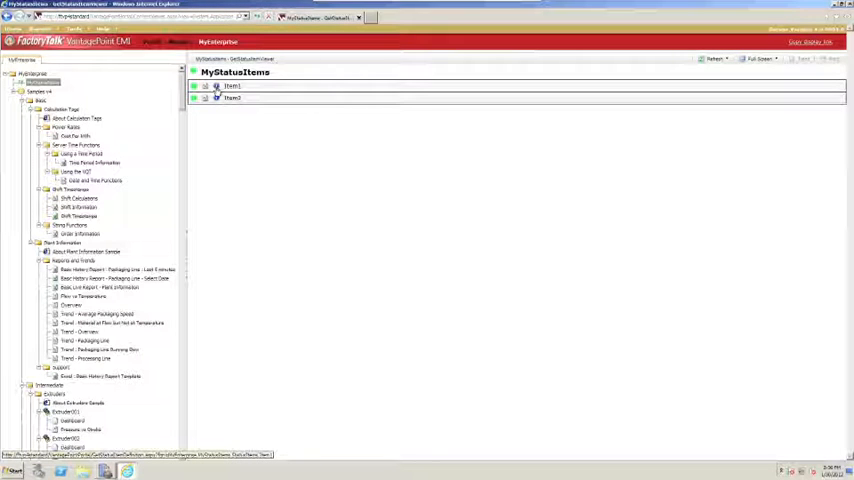
{"action": "left_click", "coordinate": [232, 86]}
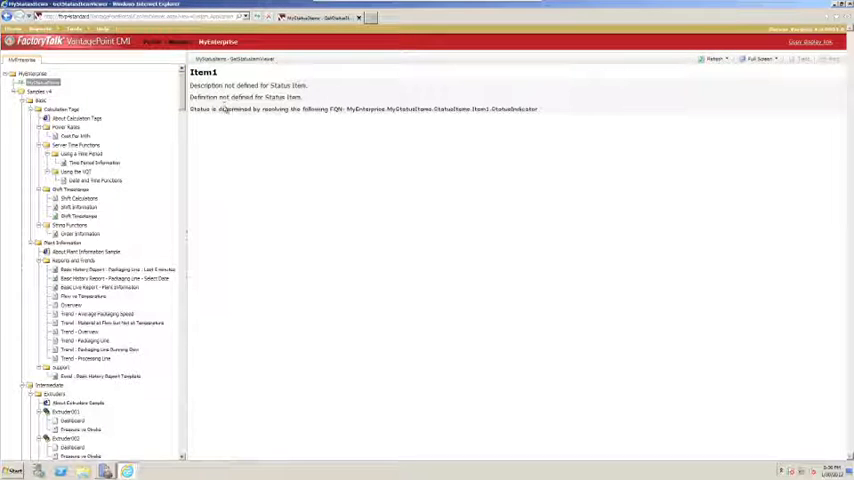